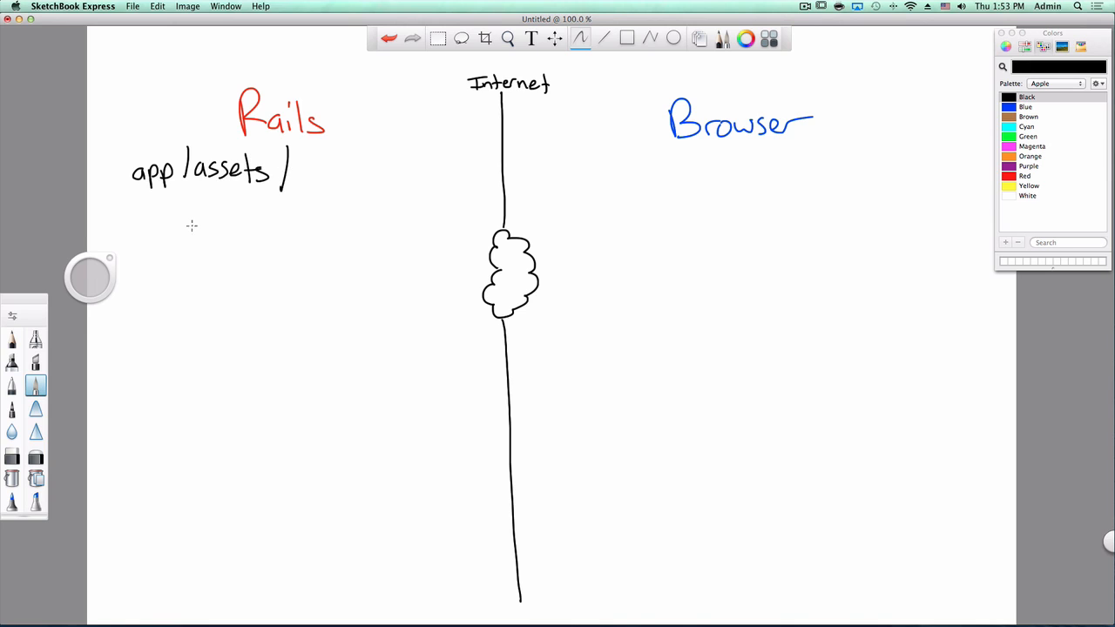
Step: Handwrite javascripts/ and stylesheets/ folders with orange posts.js, application.js and magenta application.css
left_click_drag(187, 222, 239, 217)
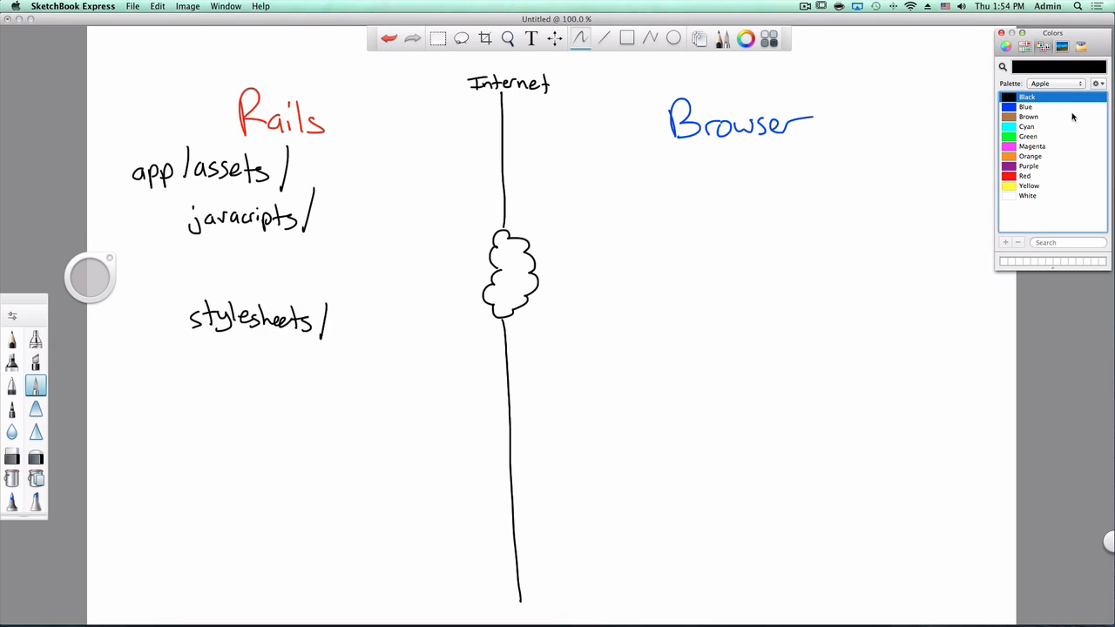
left_click(1030, 156)
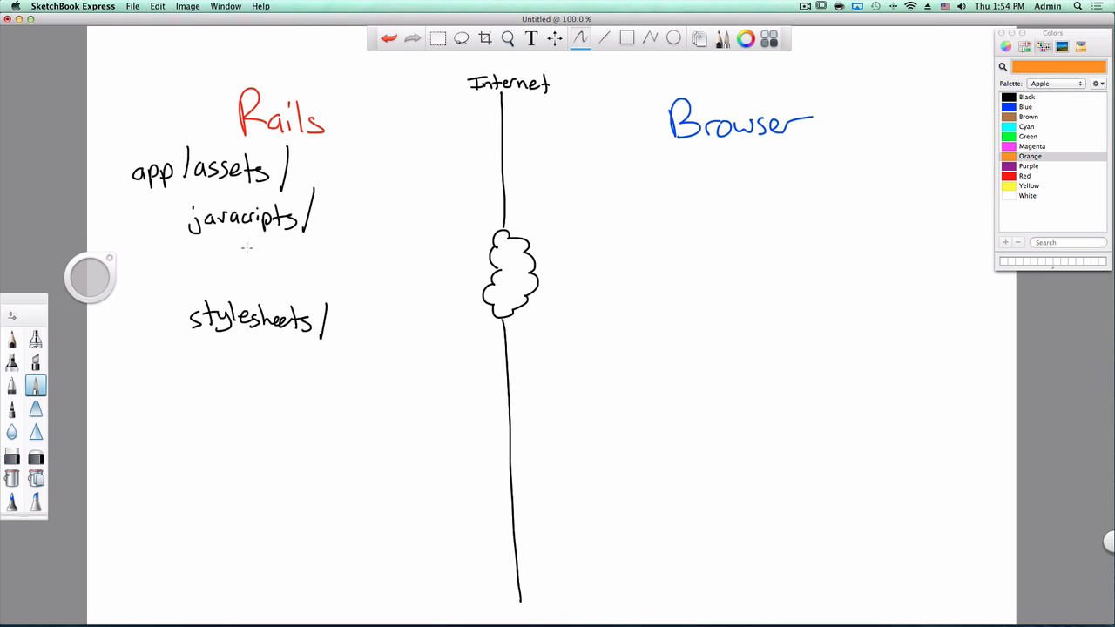
left_click_drag(236, 248, 266, 243)
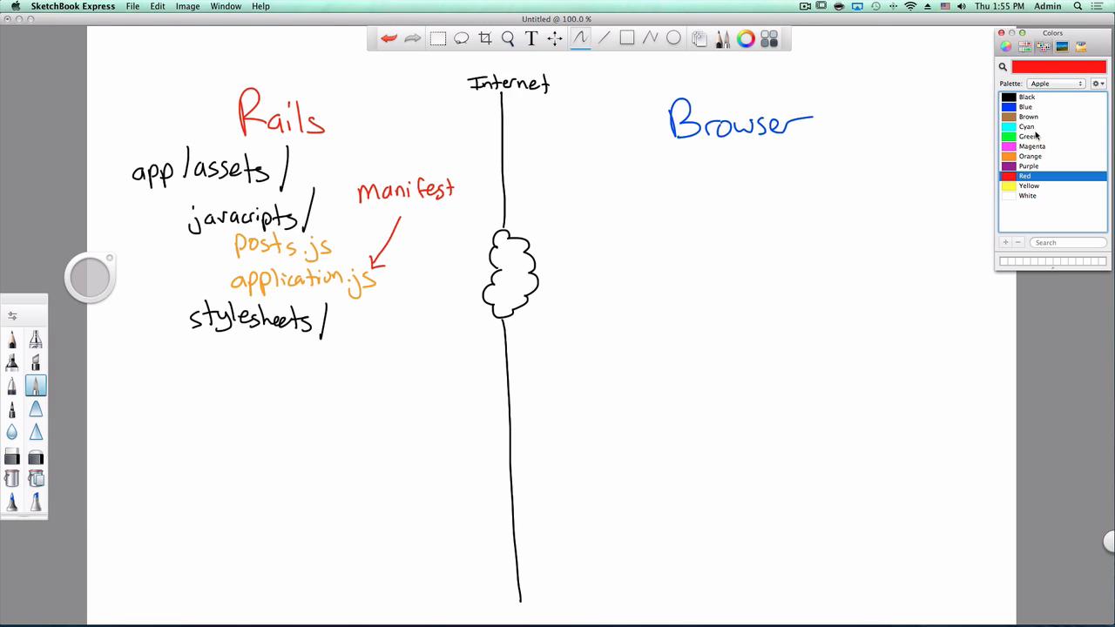
left_click(1027, 135)
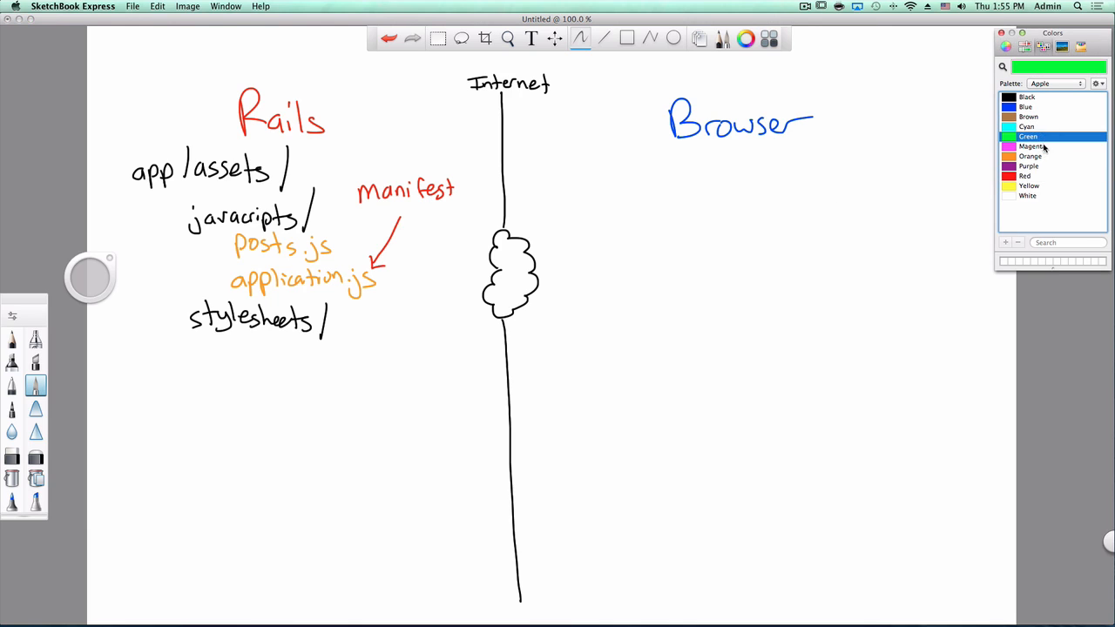
left_click(1032, 147)
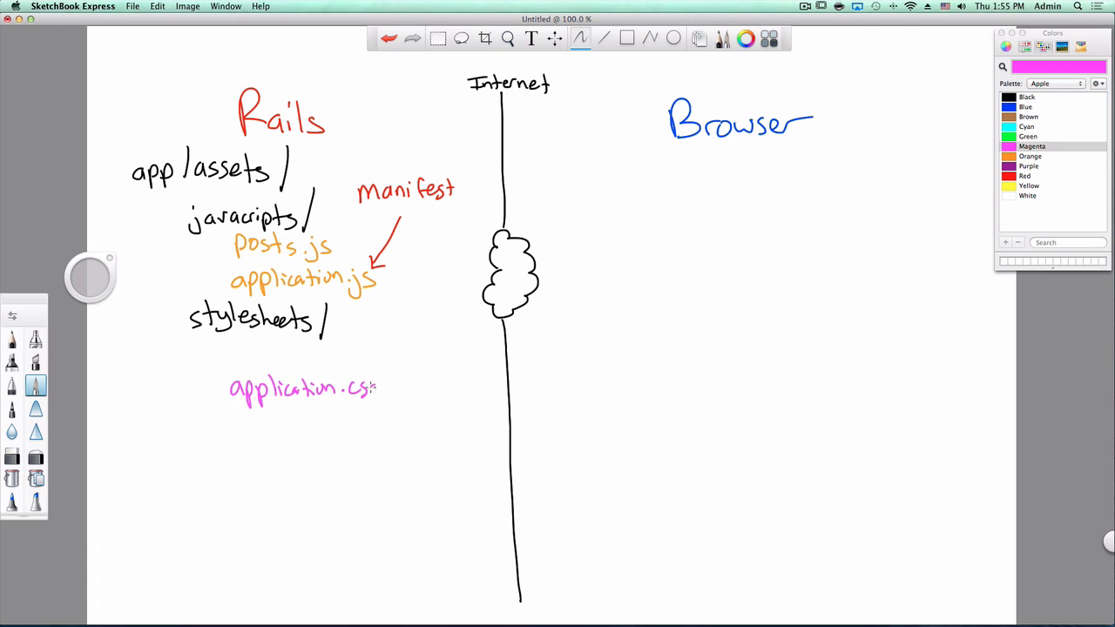
left_click_drag(414, 217, 375, 371)
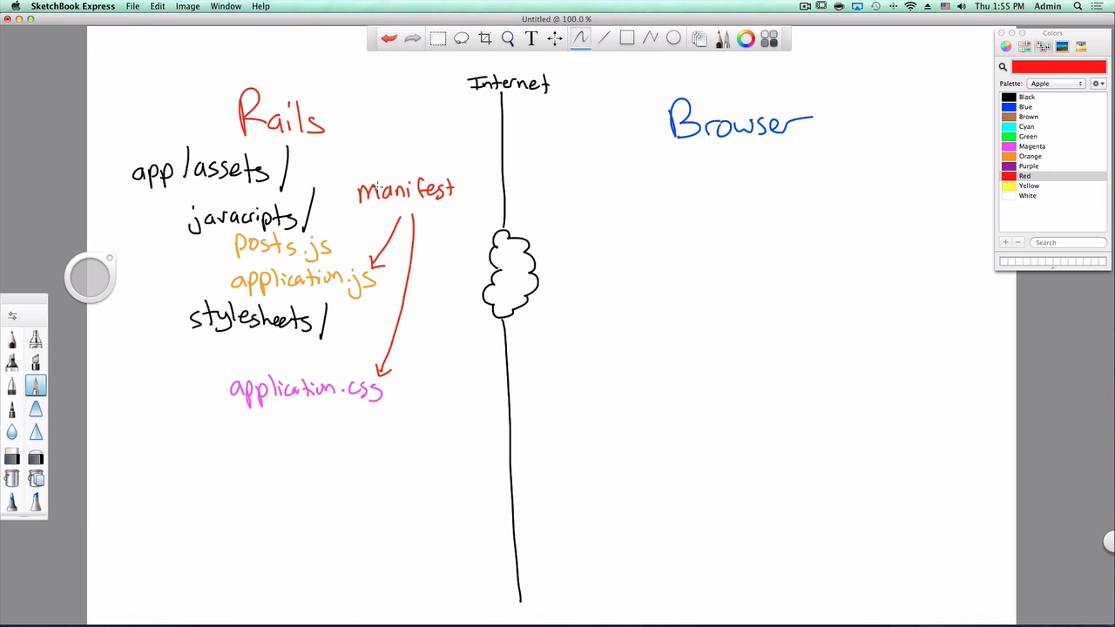
Step: Switch to brown ink and handwrite posts.js under the Browser heading
left_click(1026, 176)
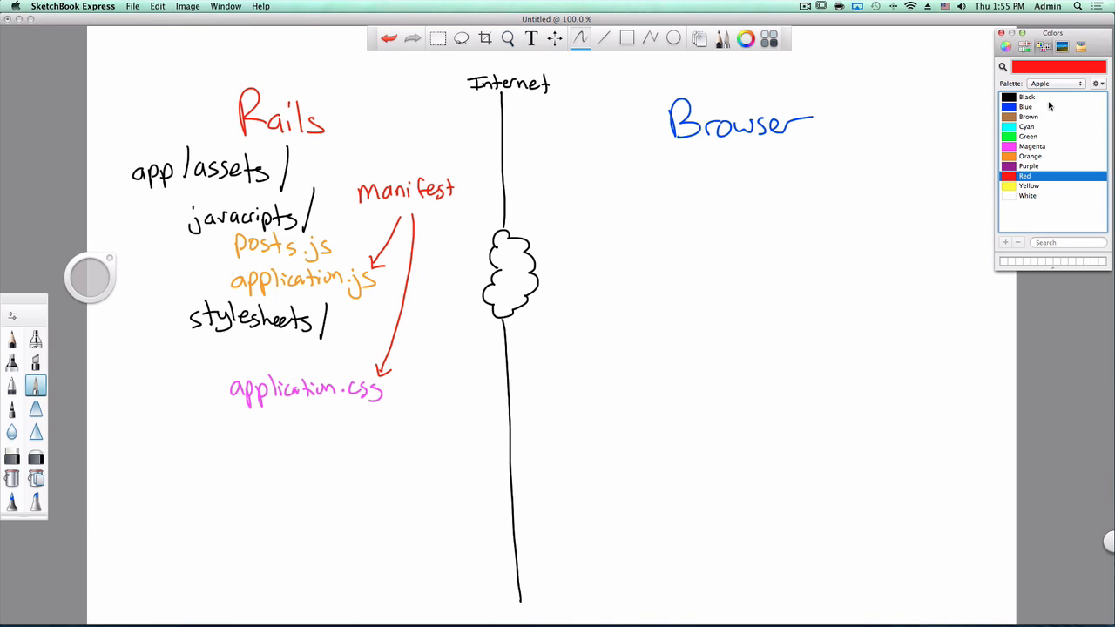
mouse_move(1030, 112)
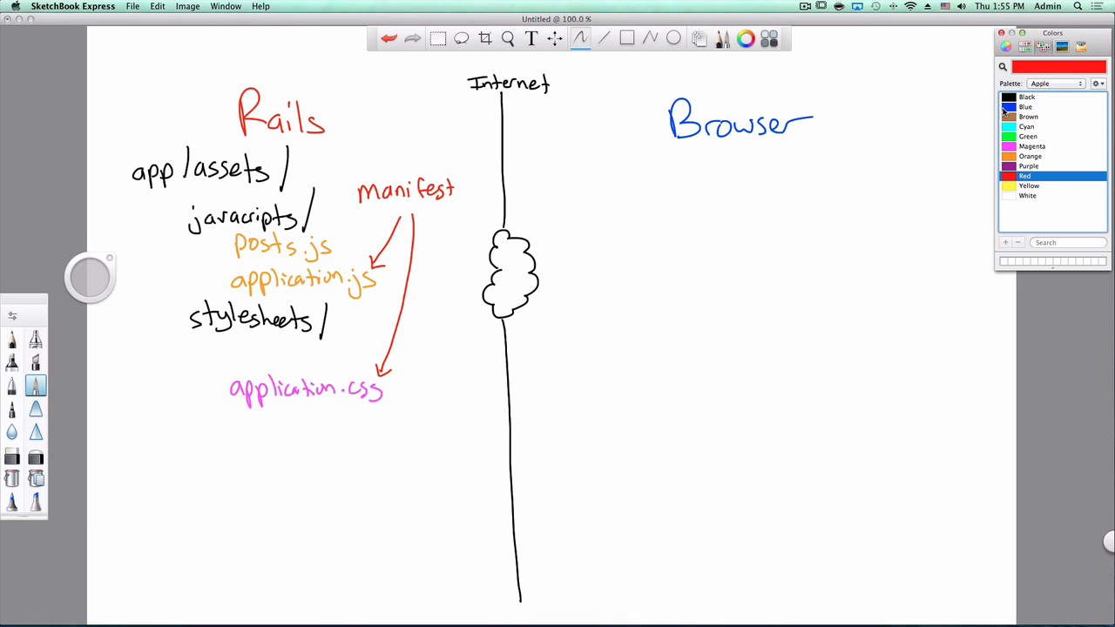
mouse_move(1049, 122)
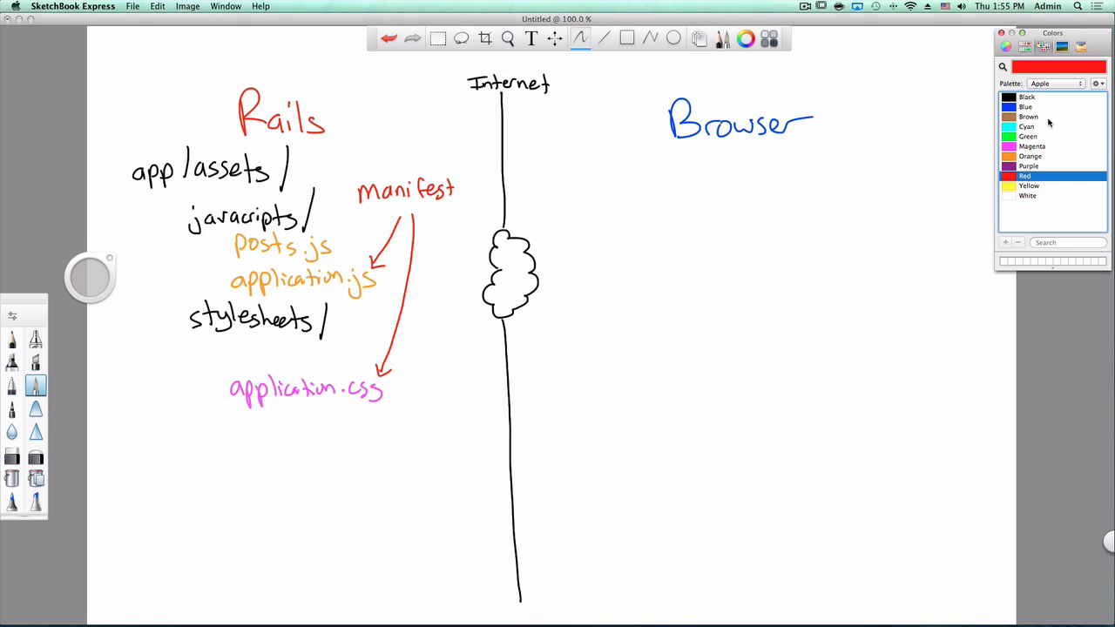
left_click(1029, 117)
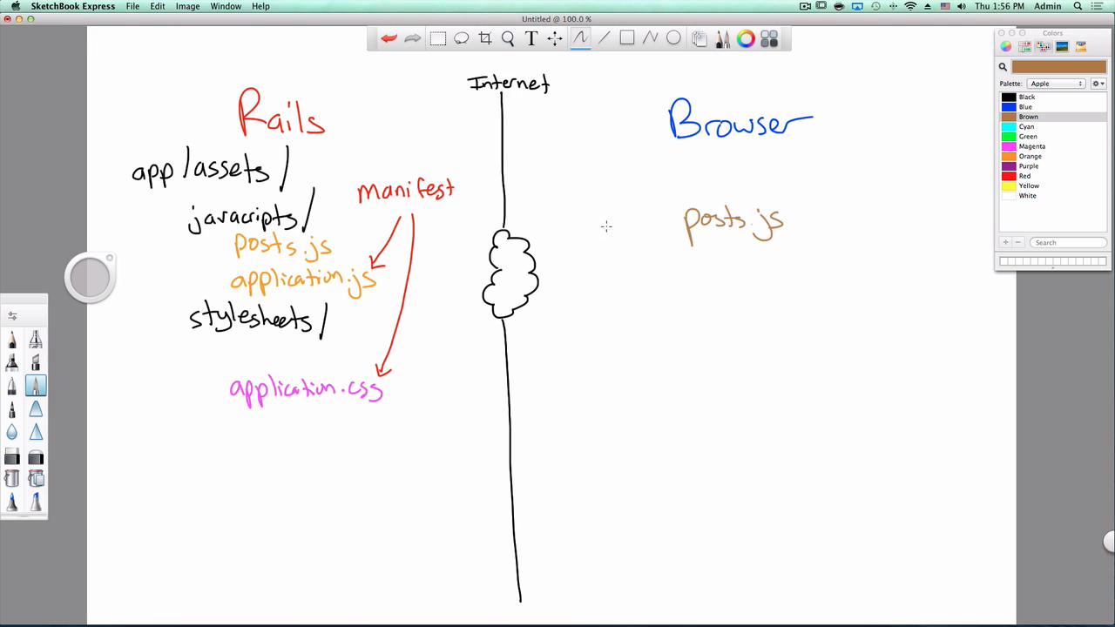
Step: Write three brown script src lines, circle them in blue, link to the cloud and label 'HTTP reqs SLOW'
left_click_drag(557, 222, 606, 222)
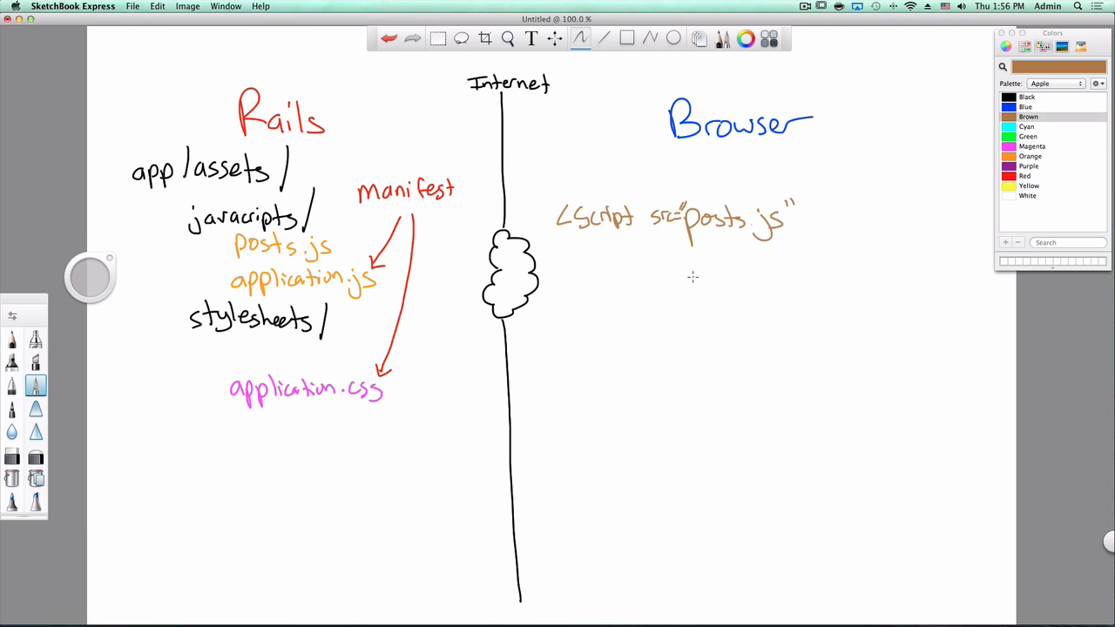
left_click_drag(688, 279, 710, 292)
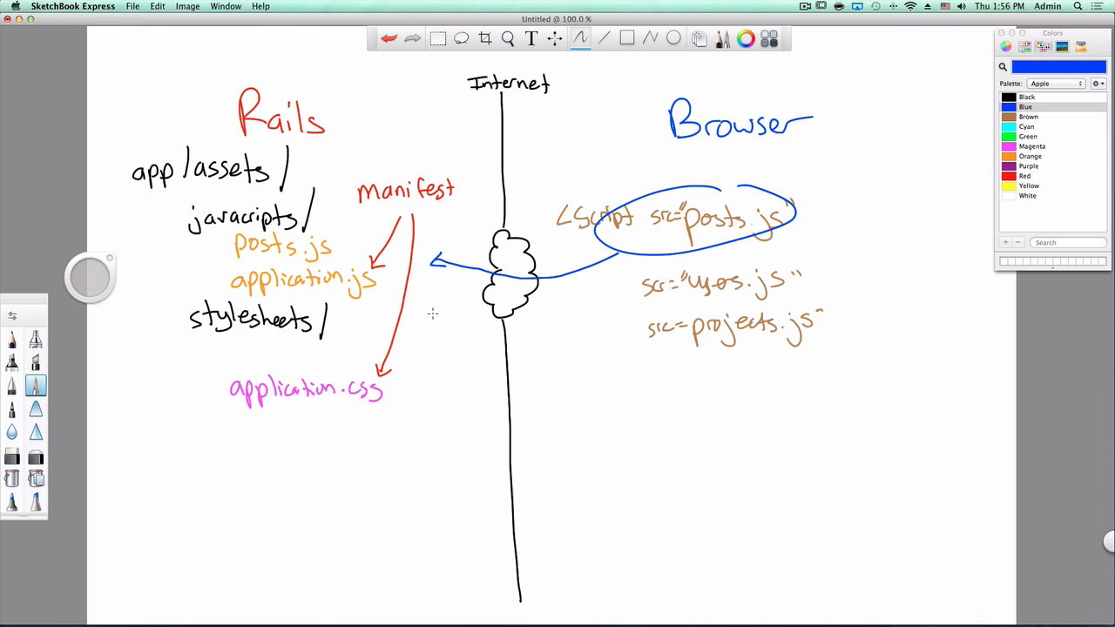
left_click_drag(431, 305, 605, 270)
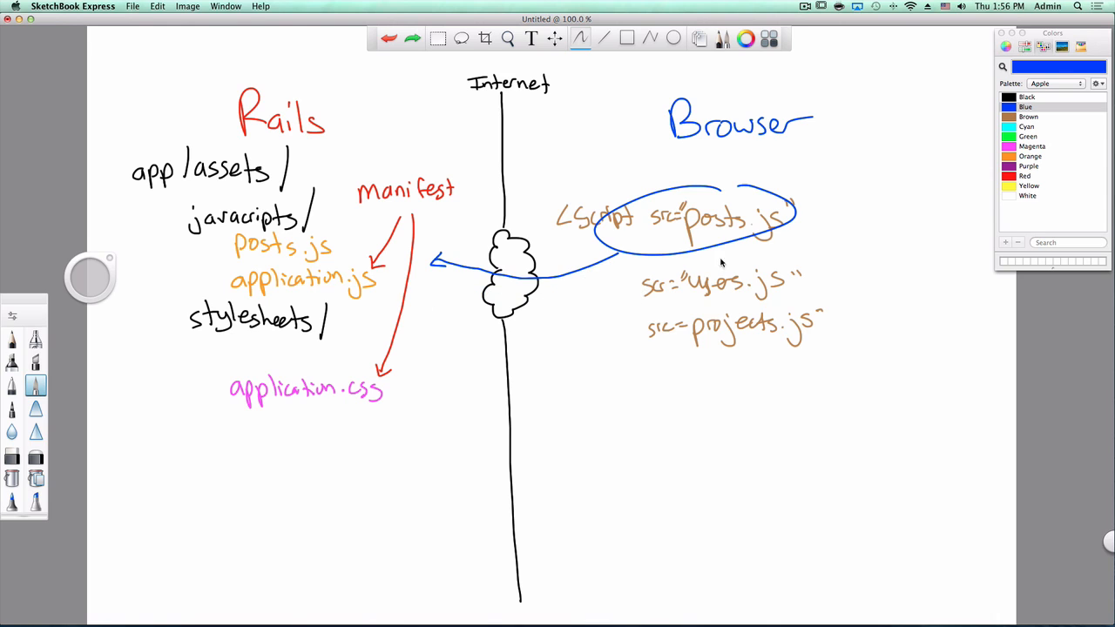
left_click_drag(427, 262, 714, 349)
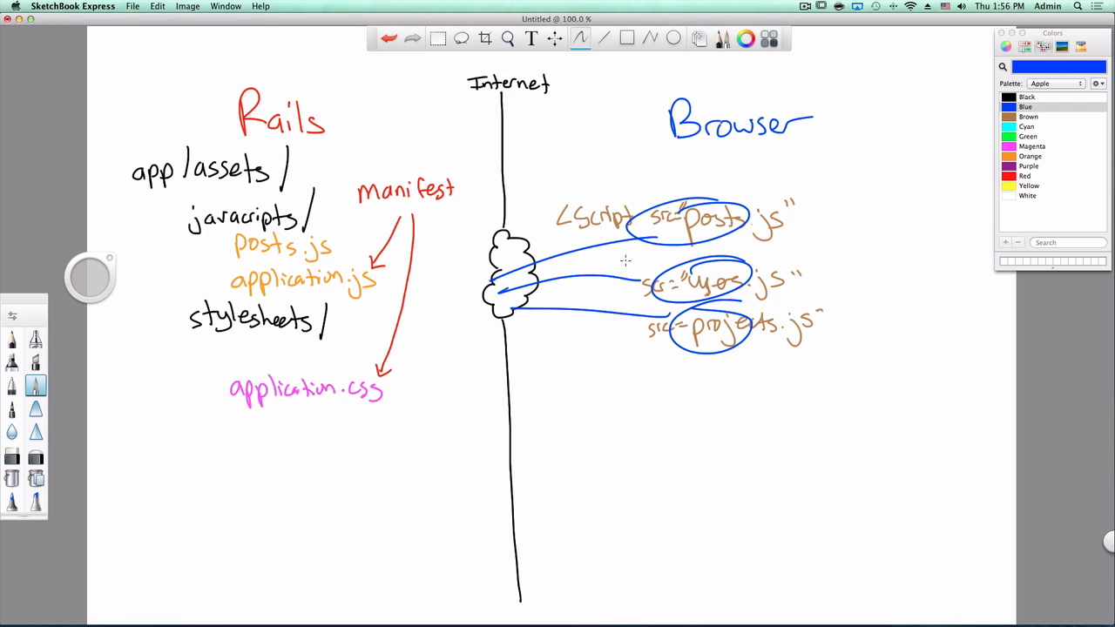
mouse_move(601, 285)
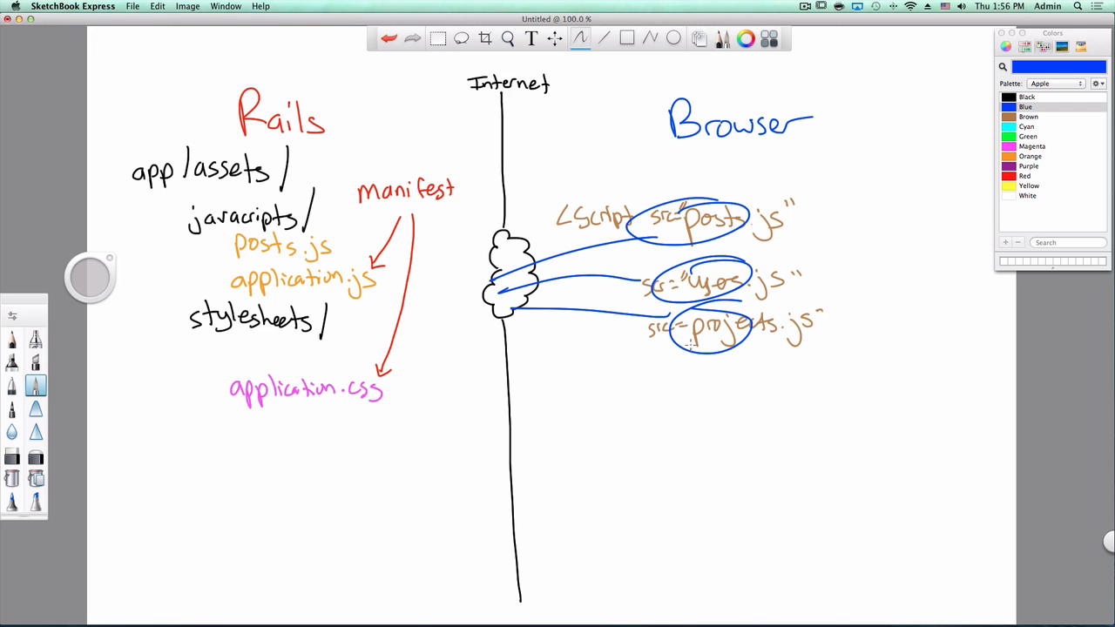
left_click_drag(575, 405, 649, 405)
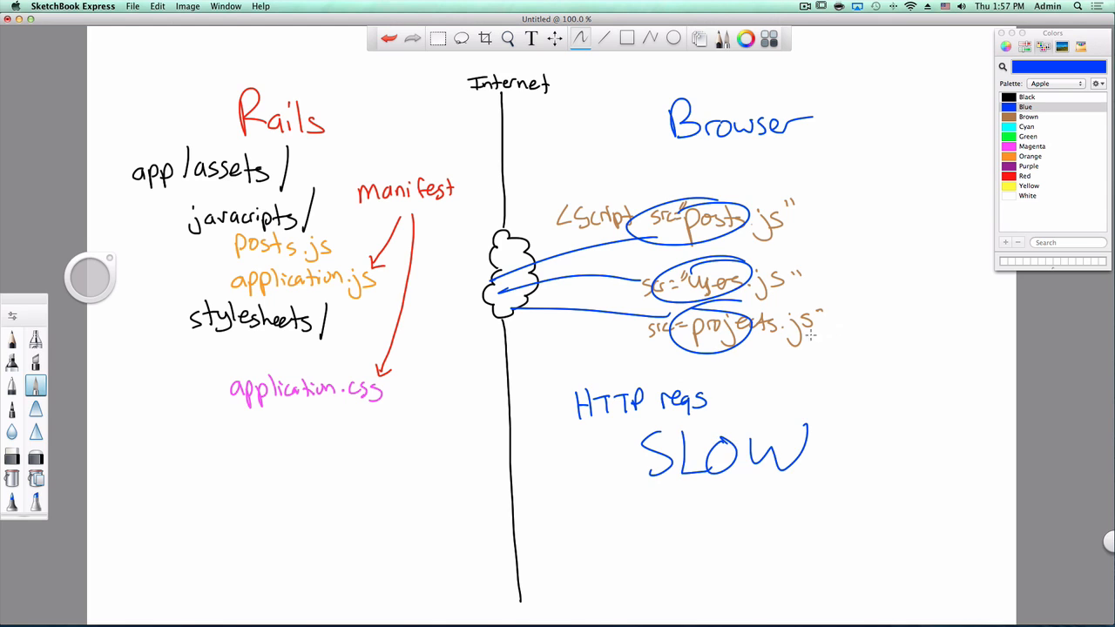
mouse_move(841, 334)
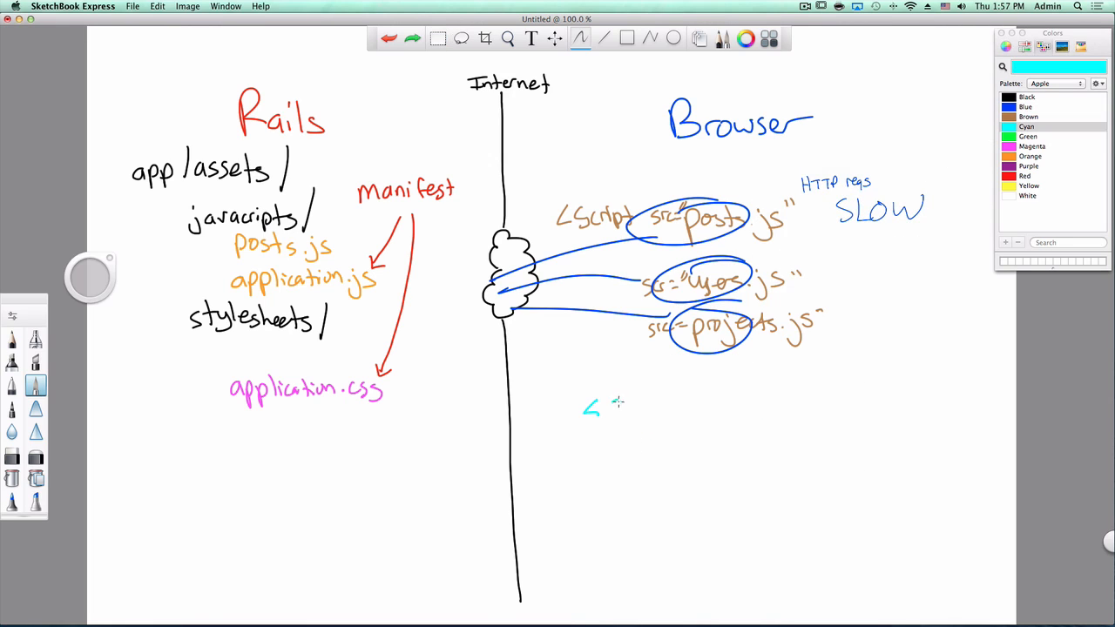
Step: Handwrite a single cyan <script src="application.js"> request and erase the old three-request sketch
left_click_drag(580, 410, 793, 409)
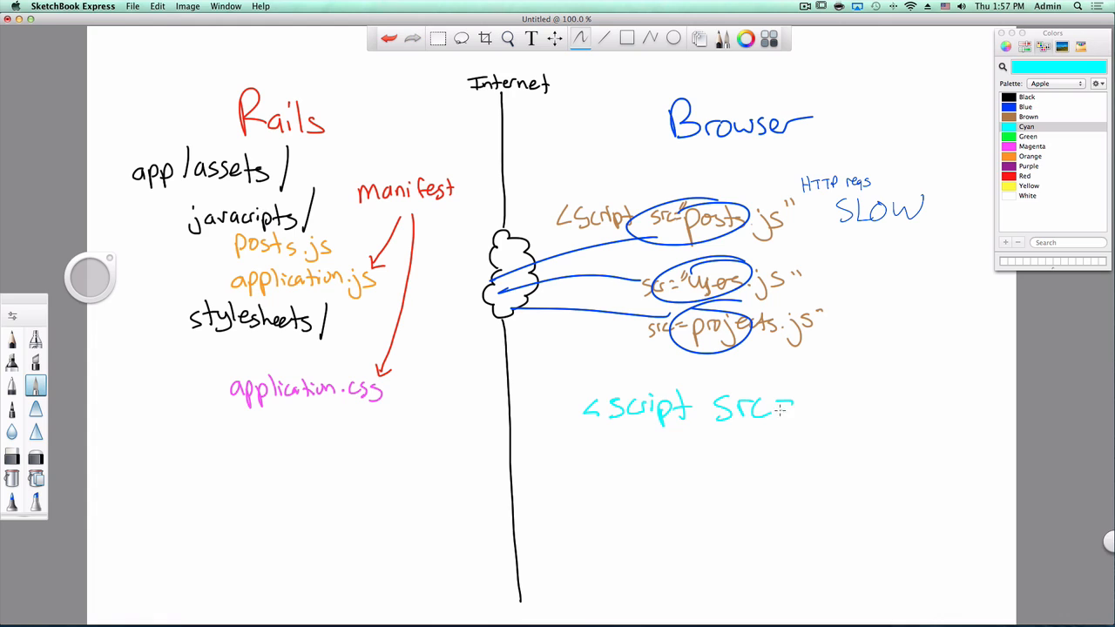
left_click_drag(810, 387, 932, 427)
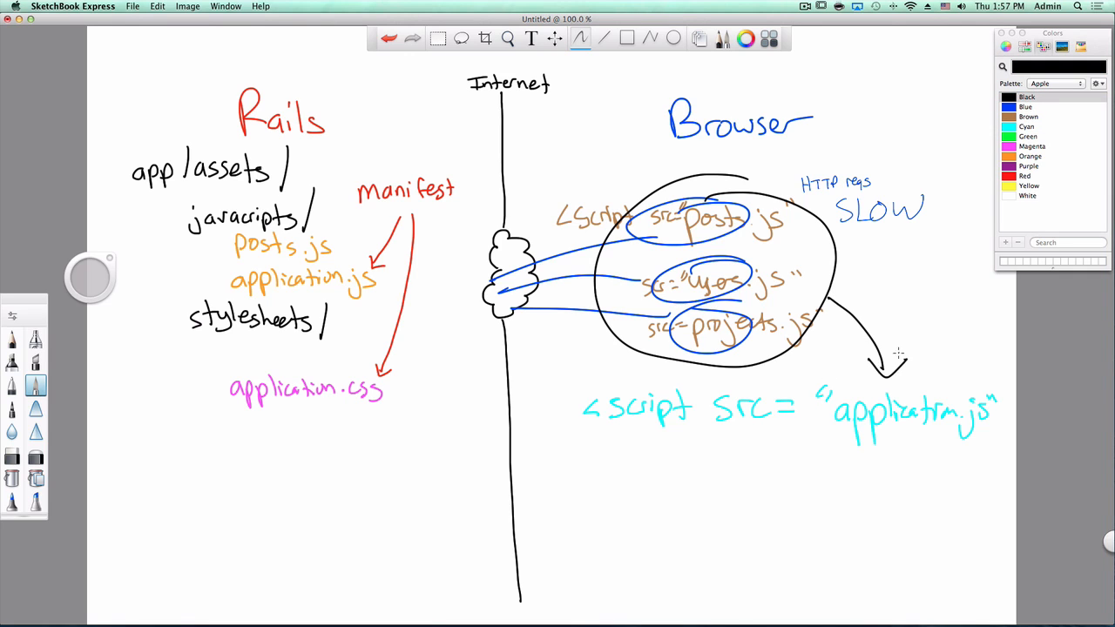
mouse_move(892, 297)
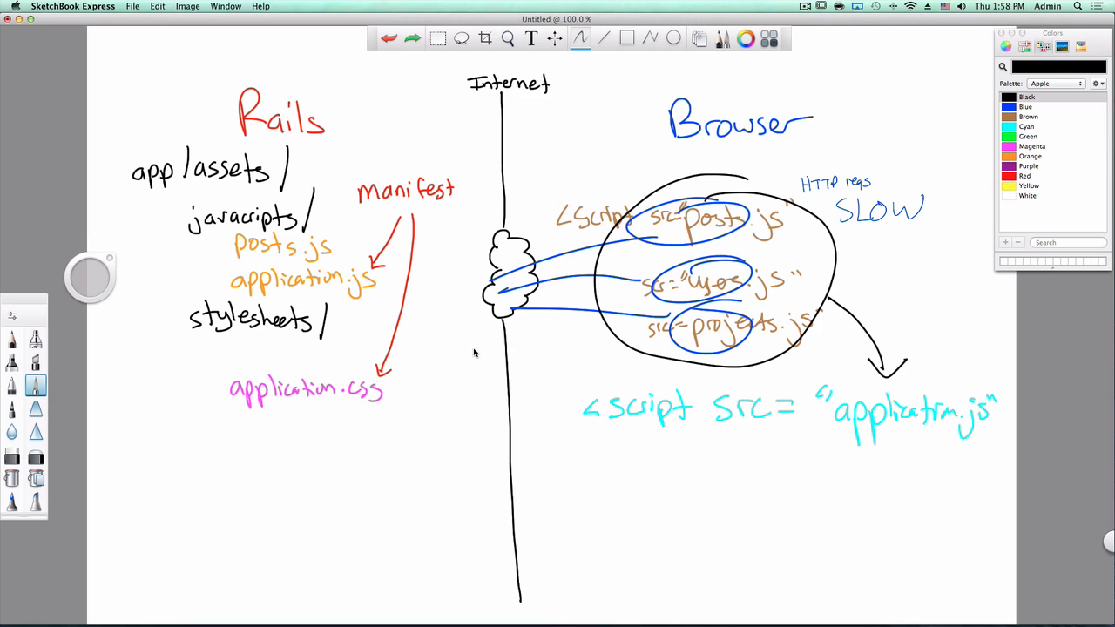
left_click(438, 38)
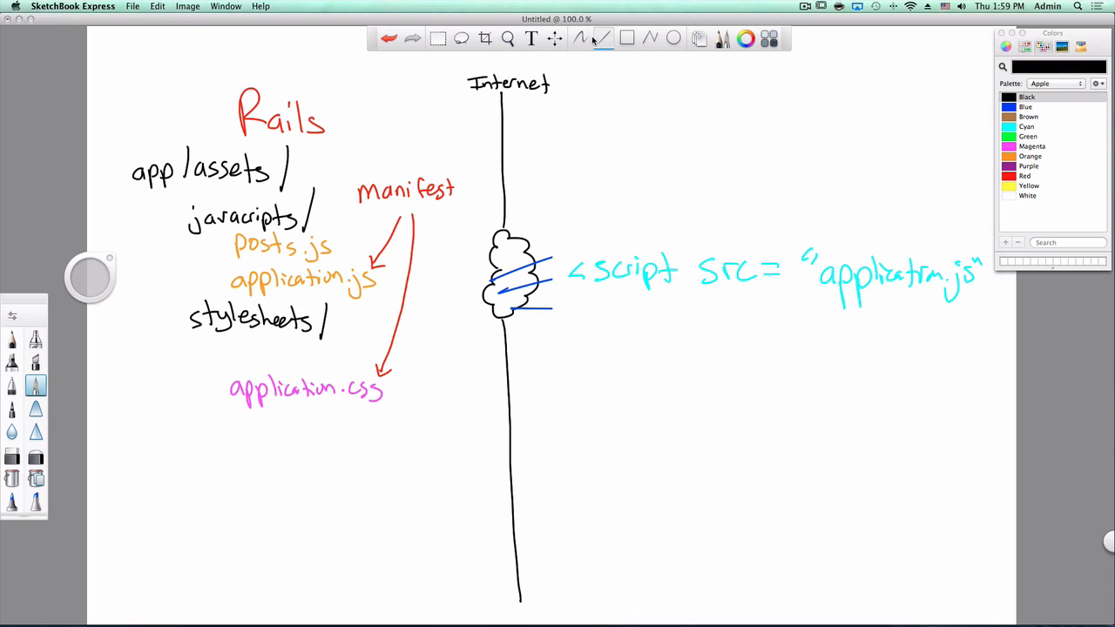
Step: Switch to red and handwrite the 'monolith file' label mid-canvas
left_click(581, 38)
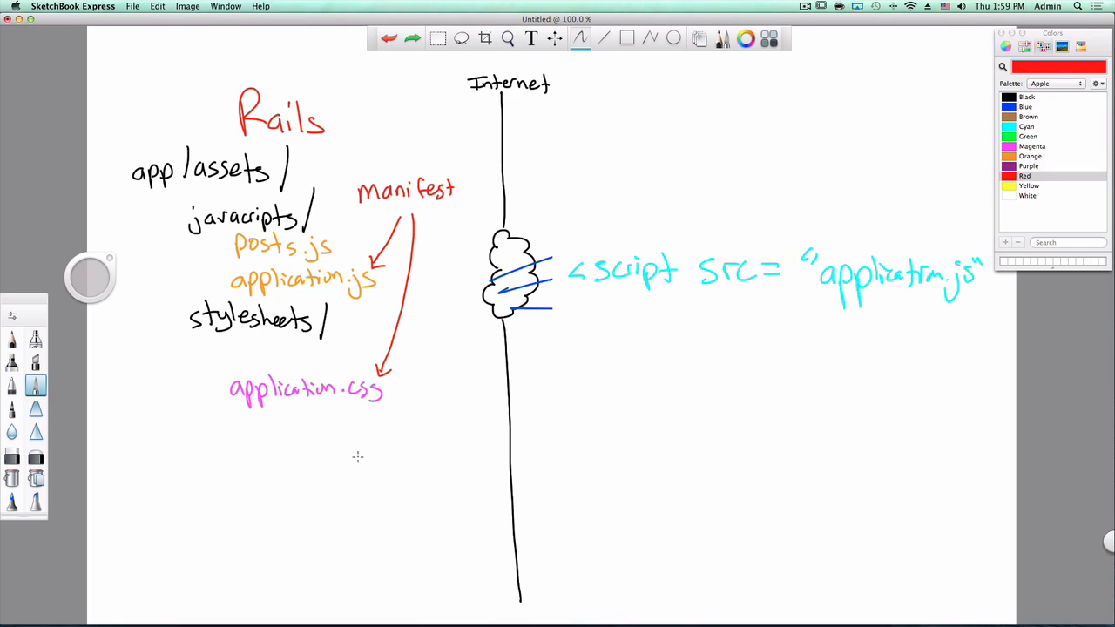
left_click_drag(353, 453, 449, 449)
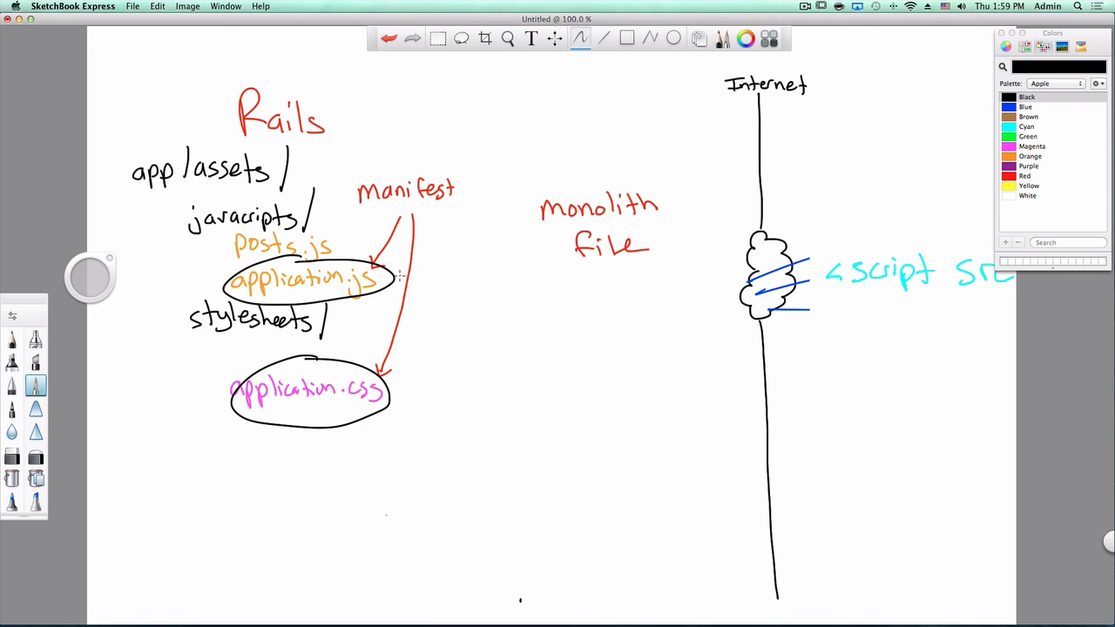
mouse_move(472, 263)
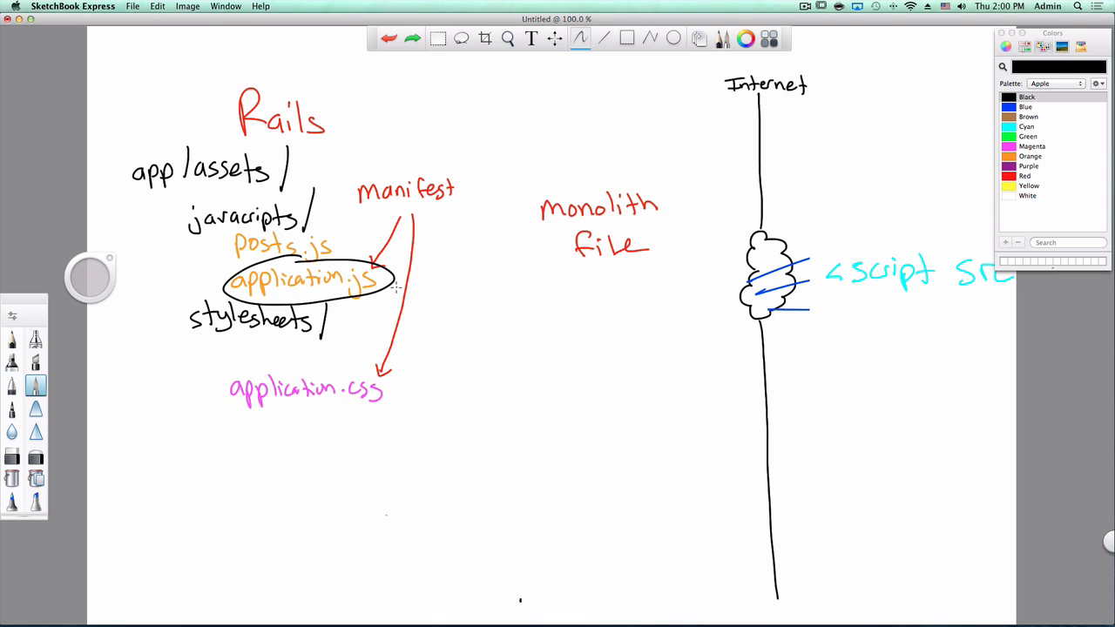
Step: Draw an arrow from application.js to a box listing require posts, require users and require_tree . lines
left_click_drag(396, 288, 744, 328)
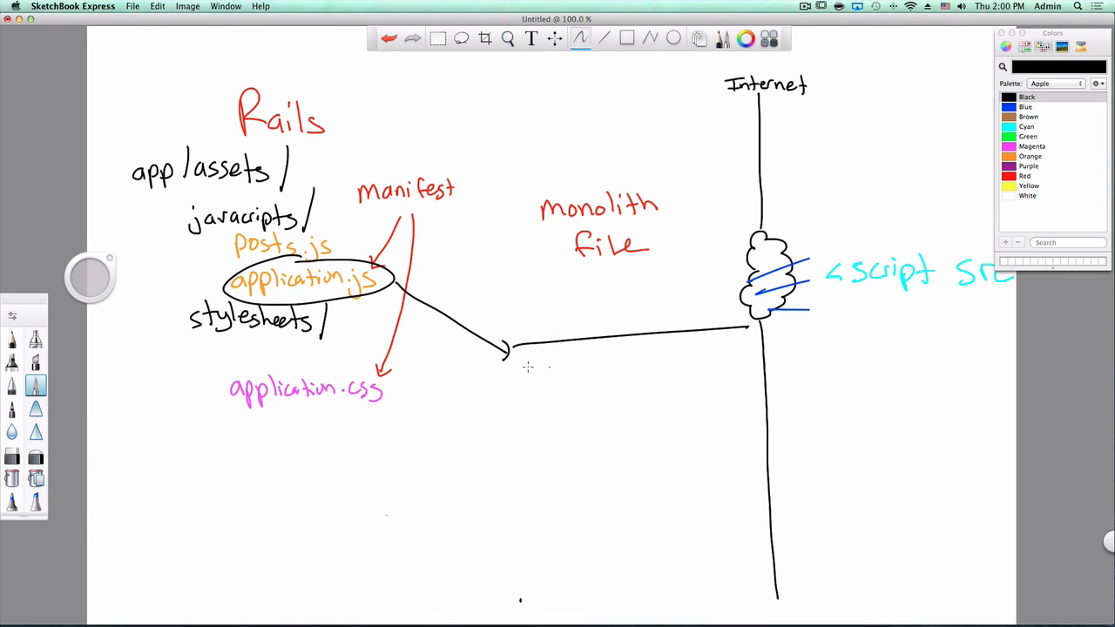
left_click_drag(510, 347, 510, 600)
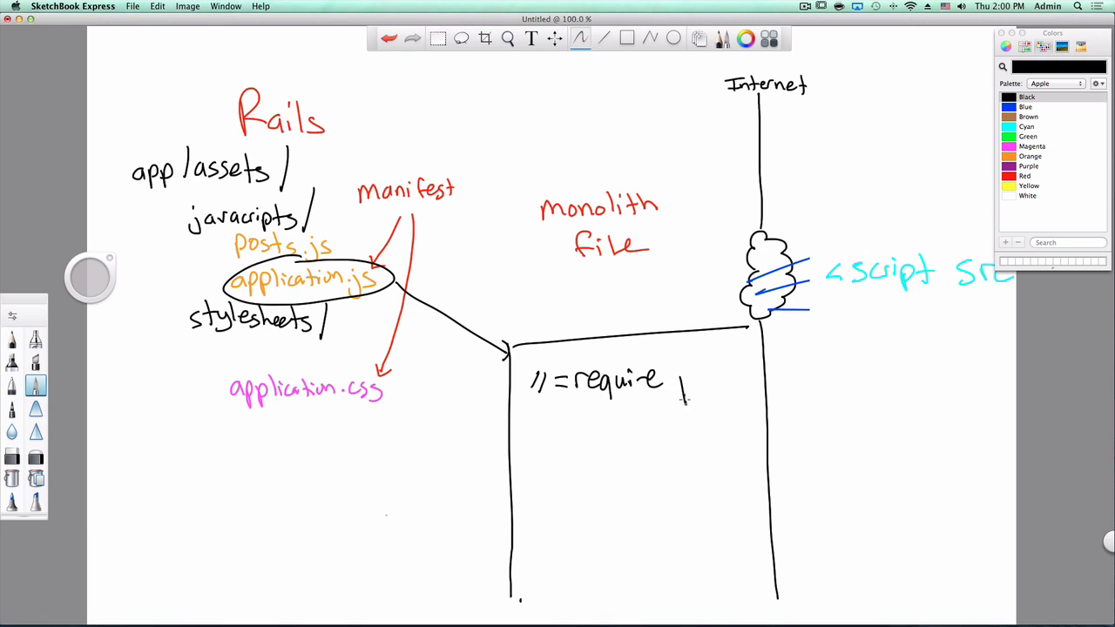
type("posts")
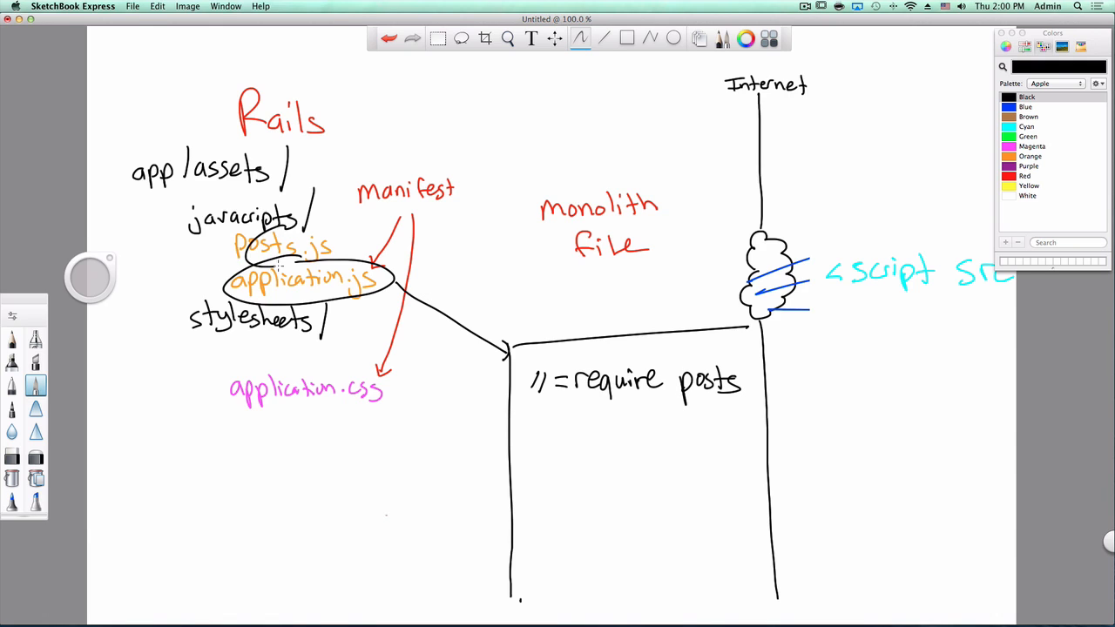
left_click_drag(279, 252, 510, 218)
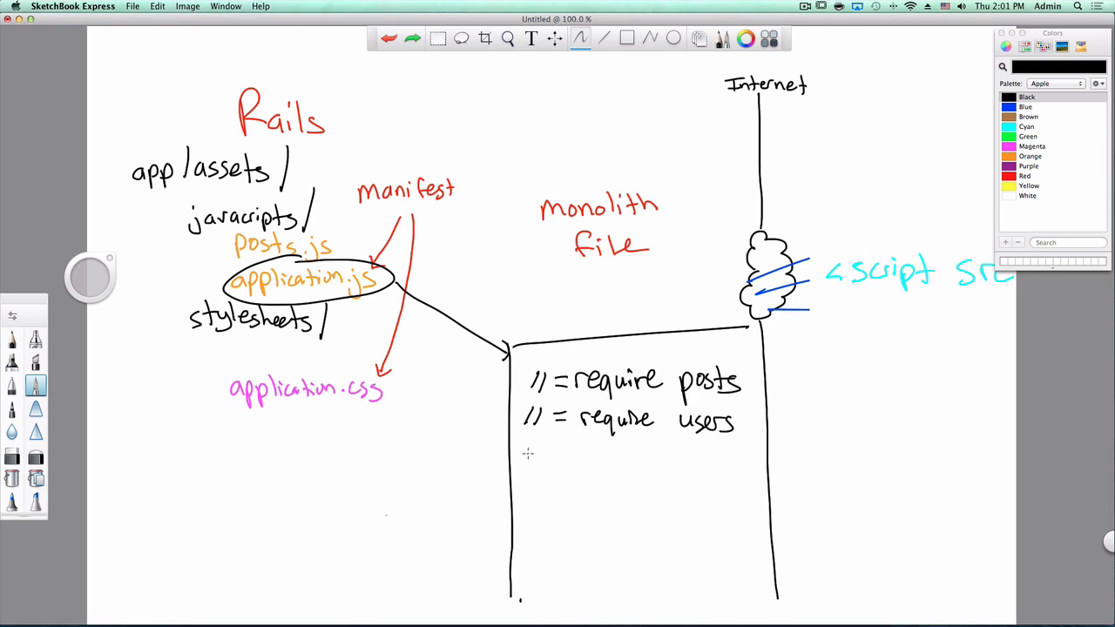
left_click_drag(523, 460, 645, 460)
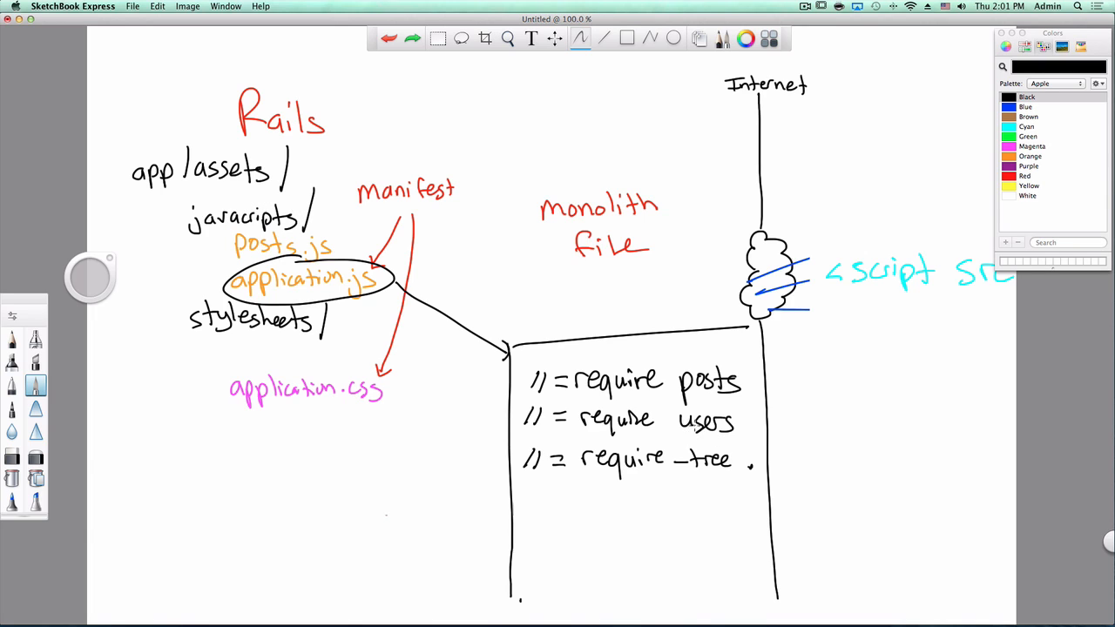
Step: Scribble out the //= require_tree . line and return the pen to black ink
left_click_drag(544, 462, 727, 460)
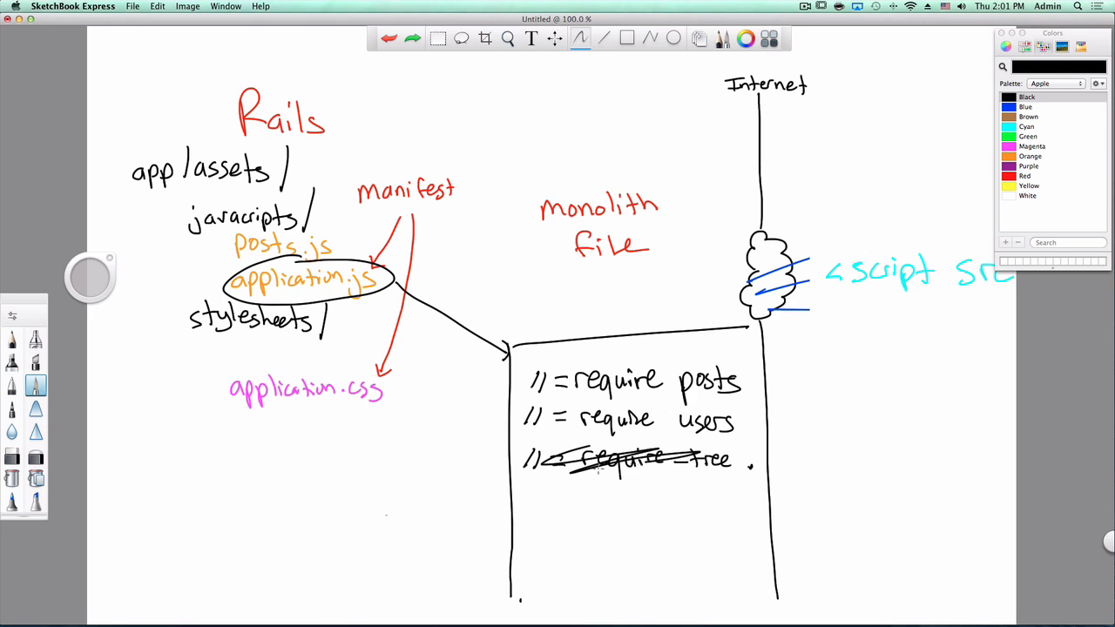
left_click_drag(575, 462, 749, 462)
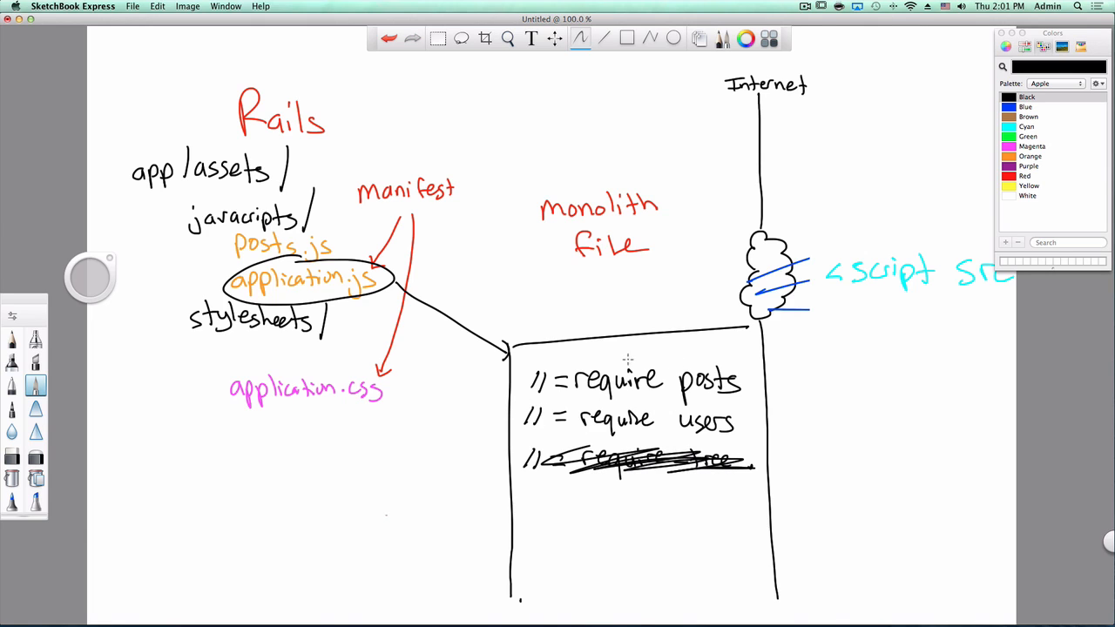
left_click(412, 39)
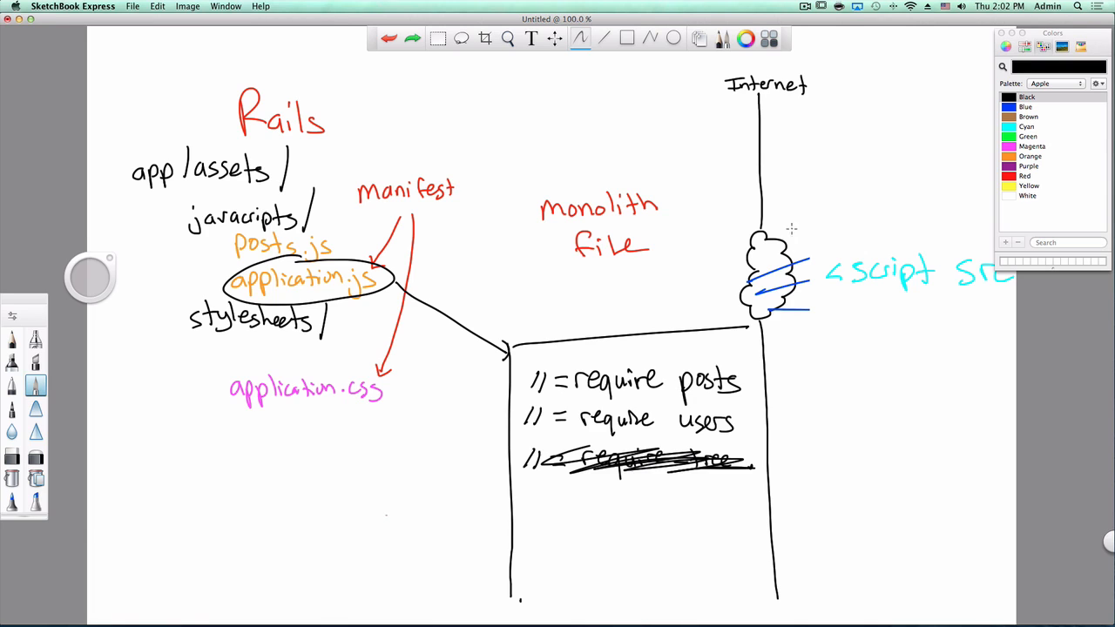
left_click(1028, 97)
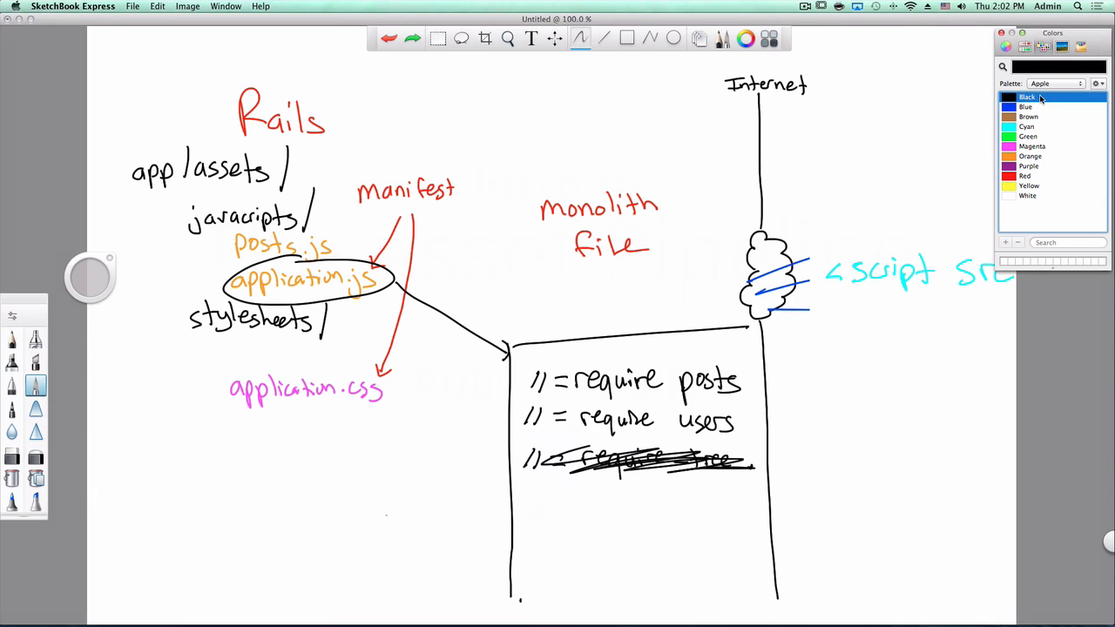